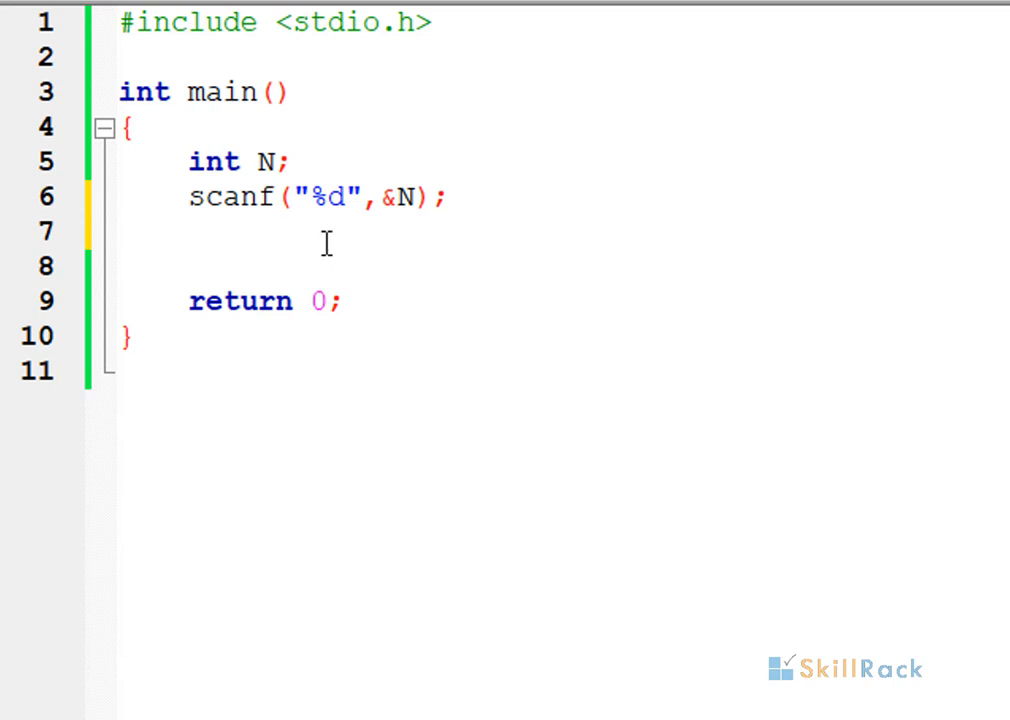
# Step: Below scanf, write switch(N) with case 1 printing "One" and case 2 printing "Two"
pyautogui.click(188, 232)
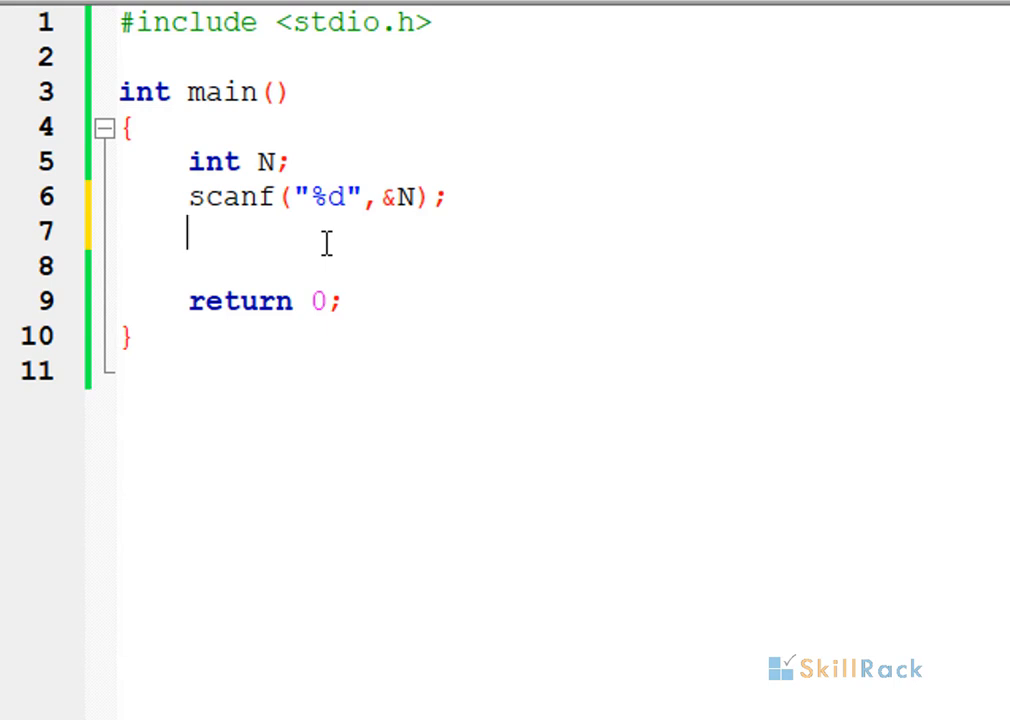
pyautogui.write('switch(N){')
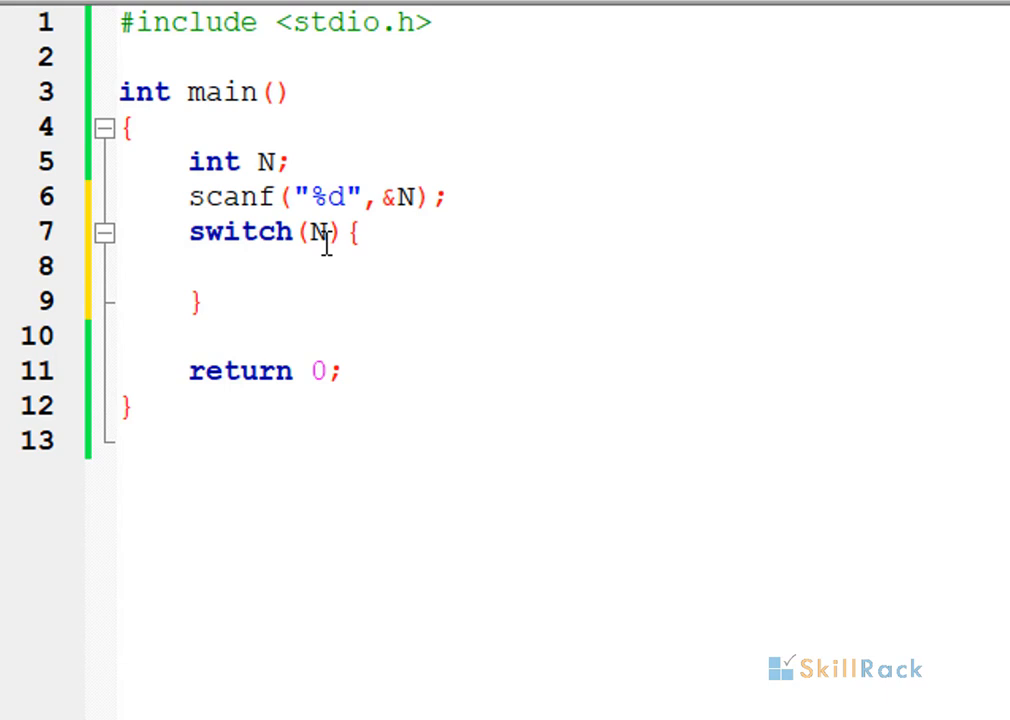
pyautogui.write('case 1:')
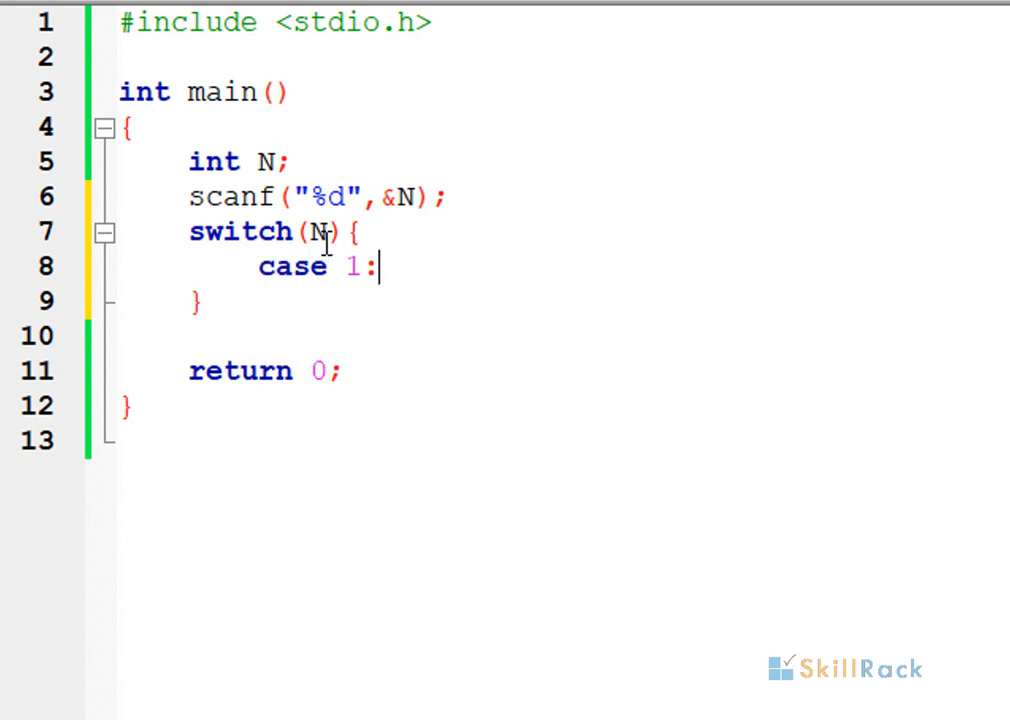
pyautogui.write('printf("')
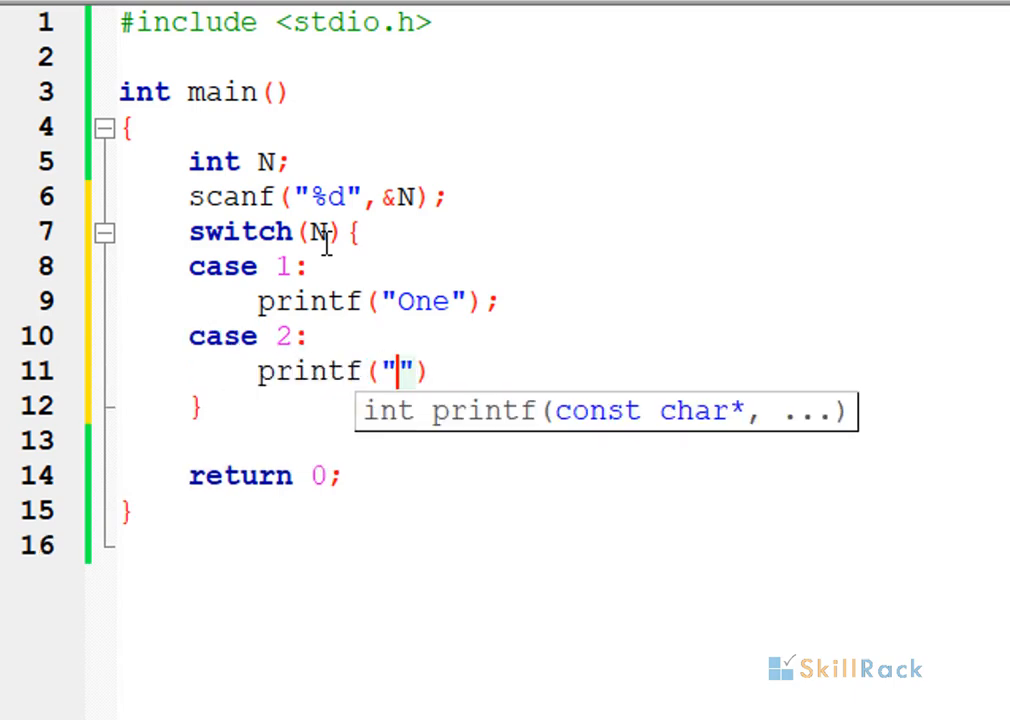
pyautogui.write('Two);')
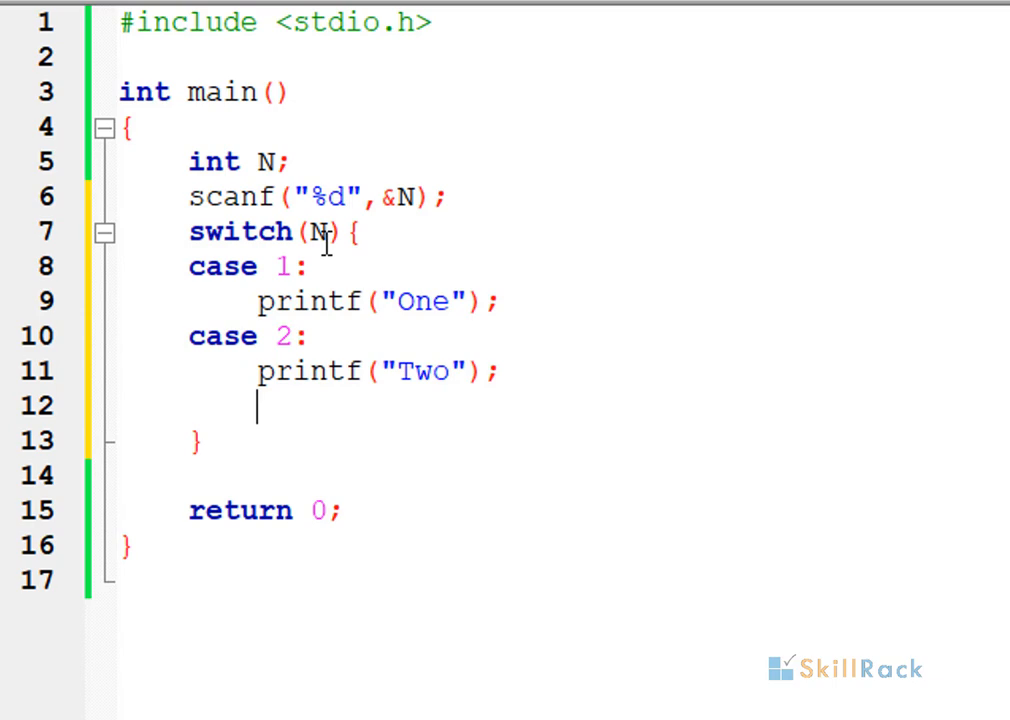
# Step: Add a default case that prints "Not One or Two"
pyautogui.write('default:')
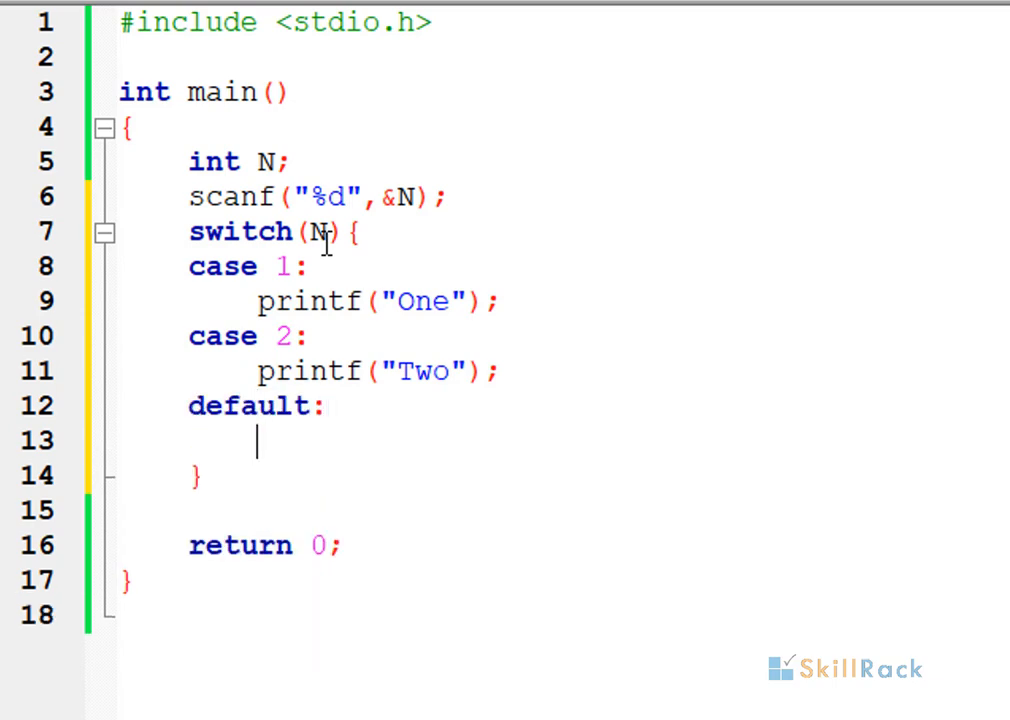
pyautogui.write('printf("")')
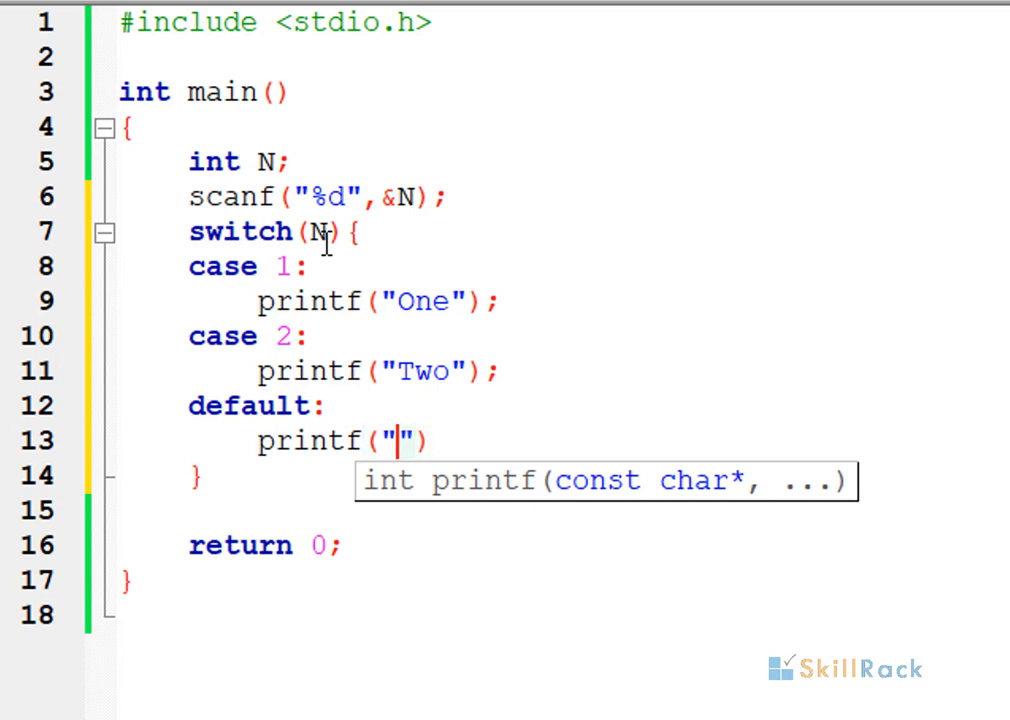
pyautogui.write('Not One')
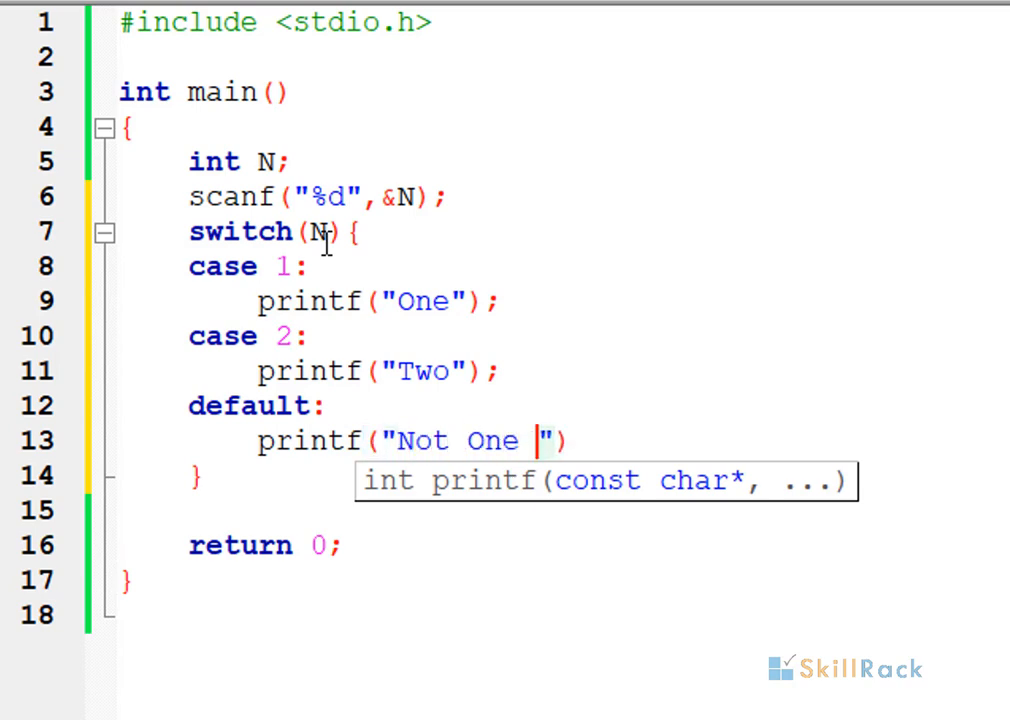
pyautogui.write('or Two");')
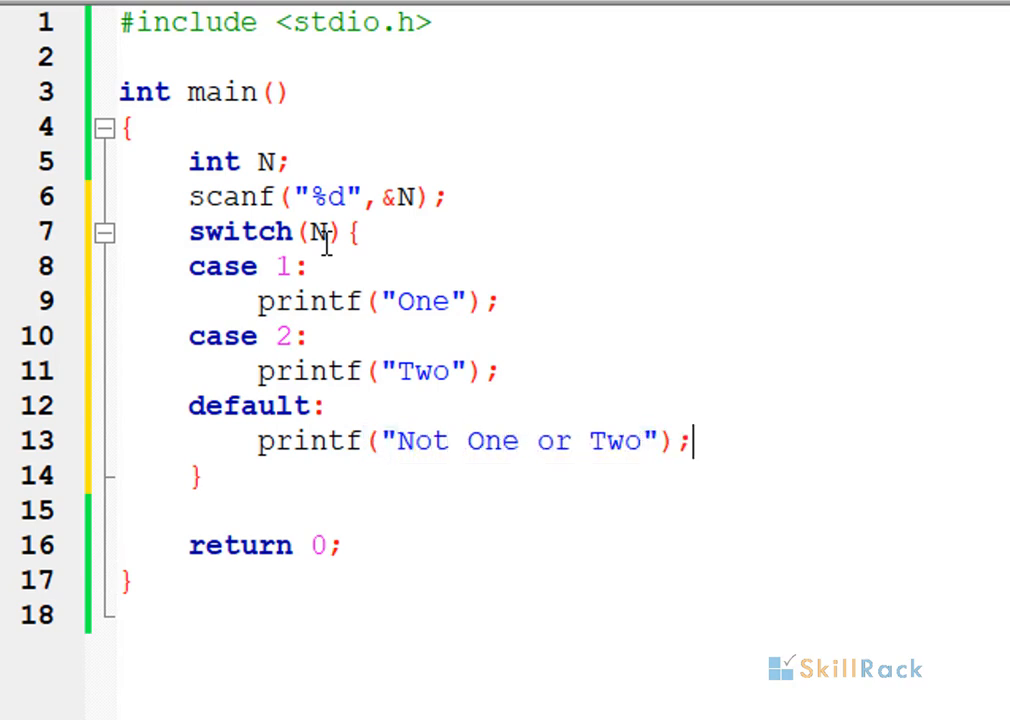
# Step: Reformat the code with AStyle so the switch's opening brace sits on its own line
pyautogui.rightClick(500, 301)
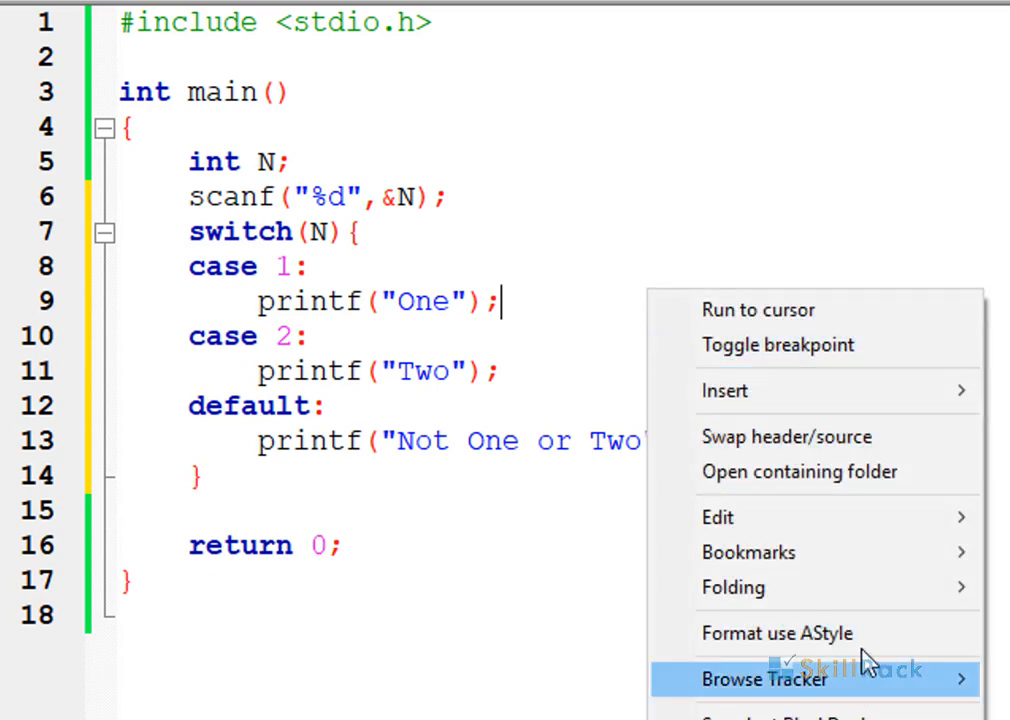
pyautogui.click(777, 632)
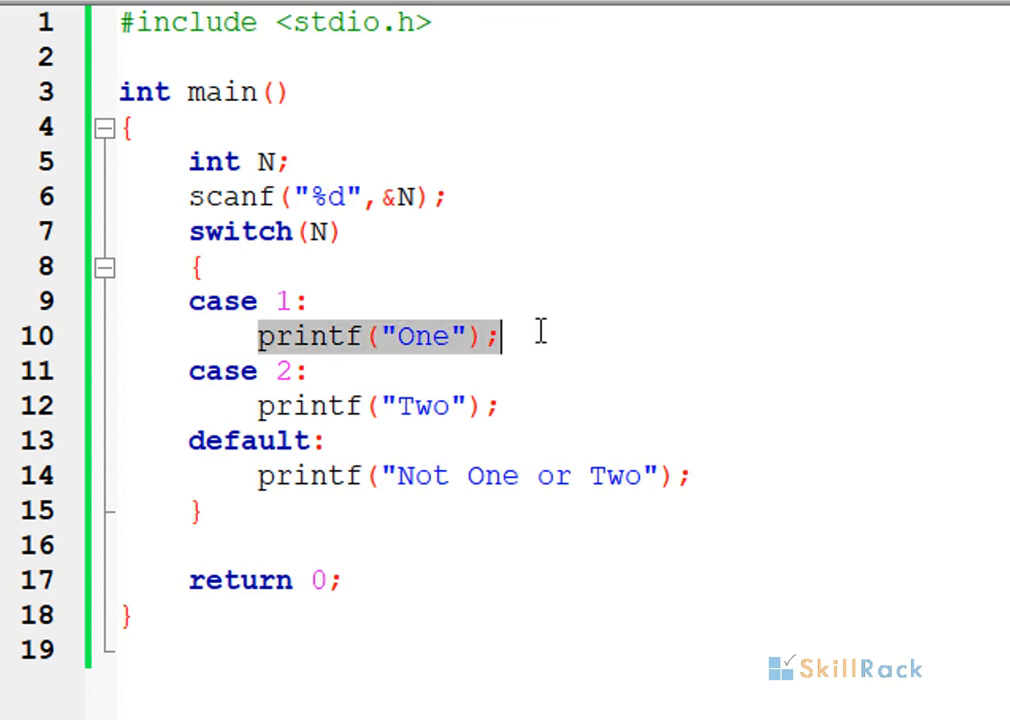
pyautogui.moveTo(345, 388)
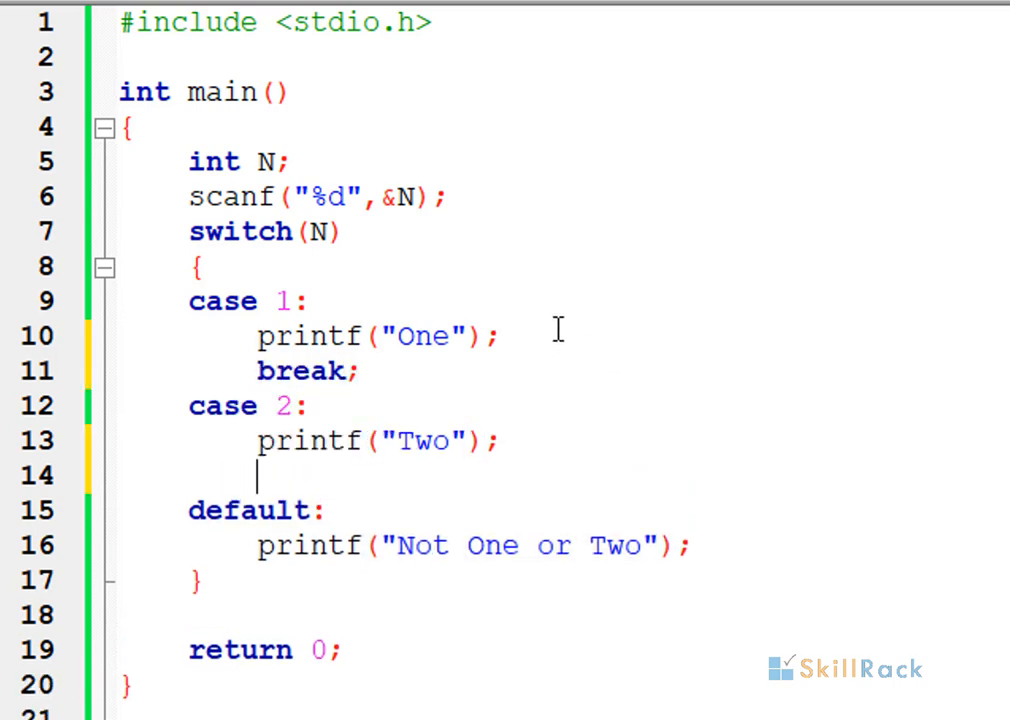
# Step: Add break; after the case 1 and case 2 printf lines and save the program
pyautogui.write('break;')
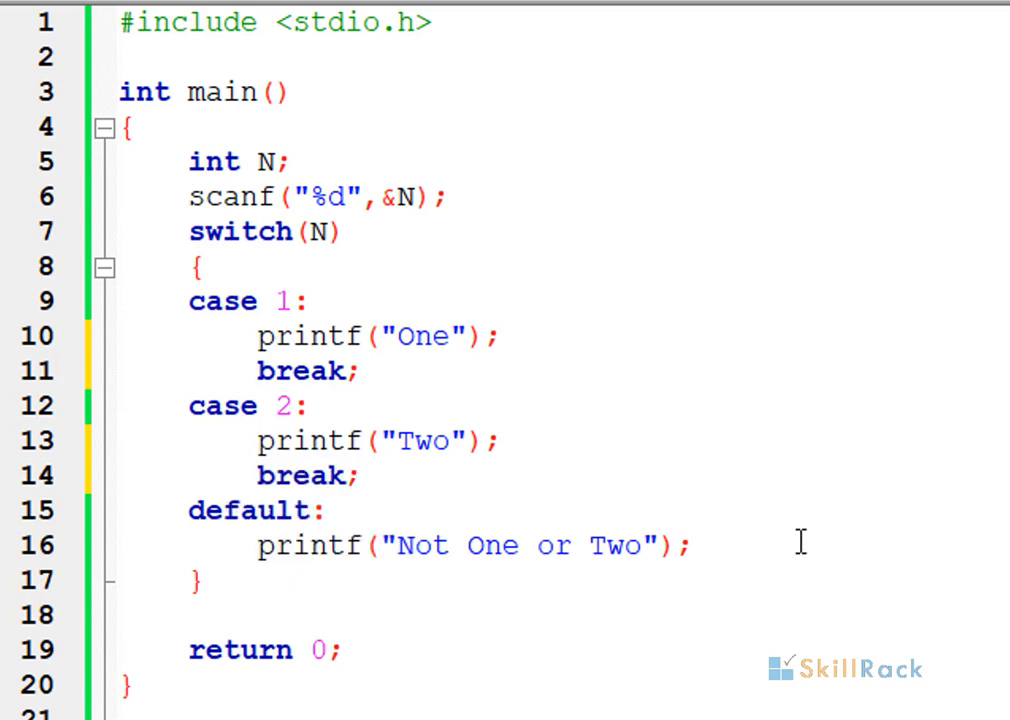
pyautogui.moveTo(770, 544)
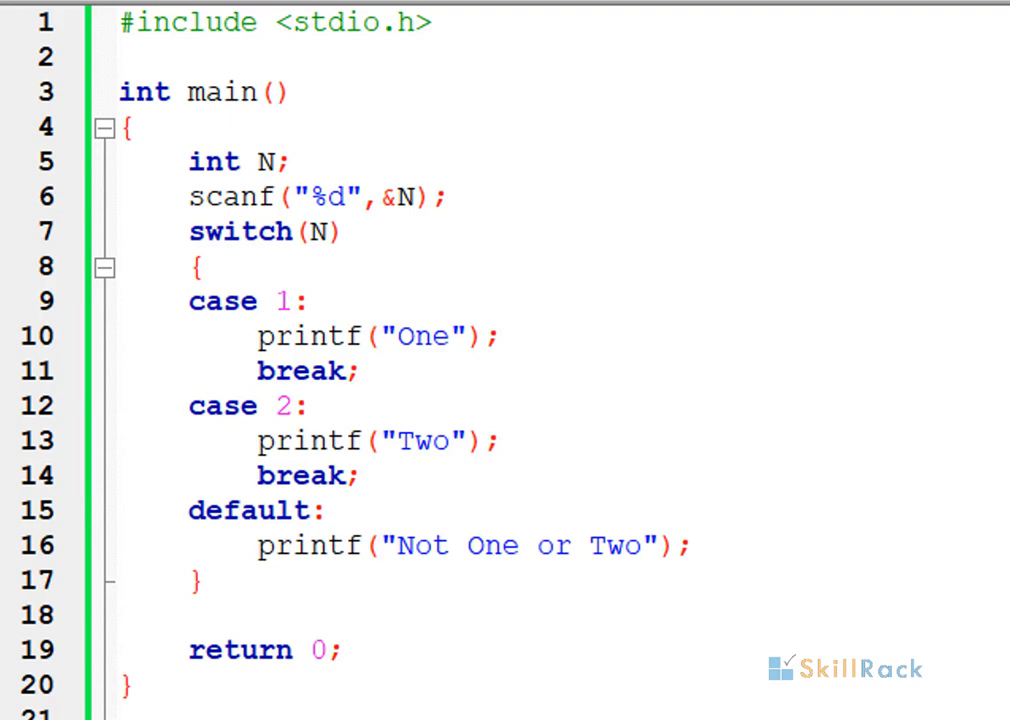
pyautogui.press('F9')
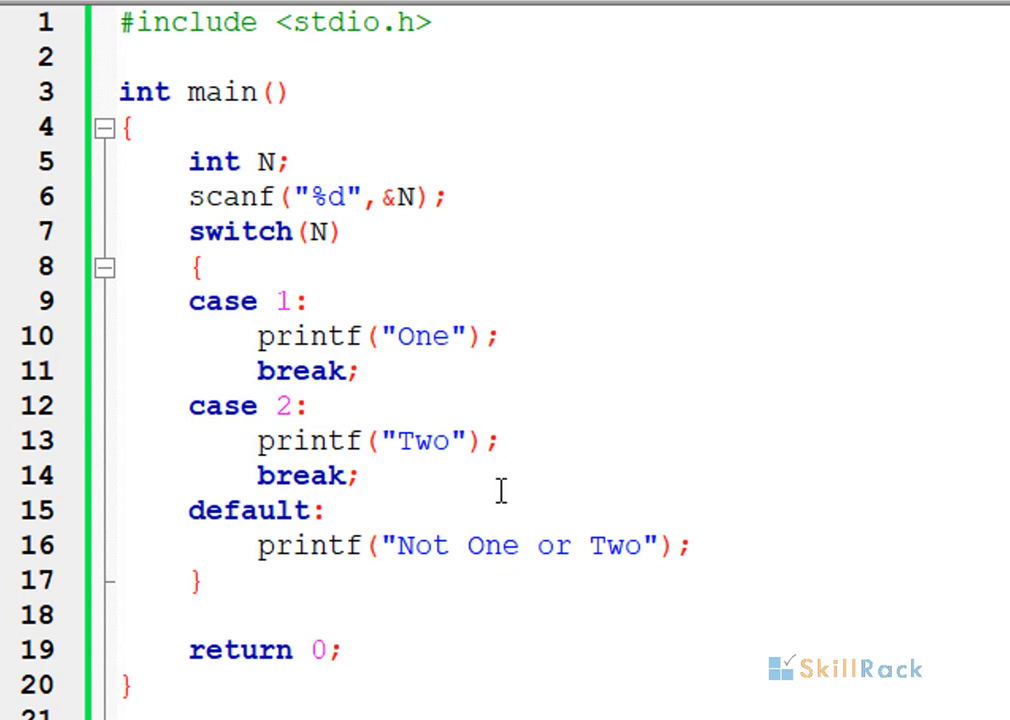
# Step: Before default, insert a duplicate case 1 printing "One Again" followed by break;
pyautogui.write('ca')
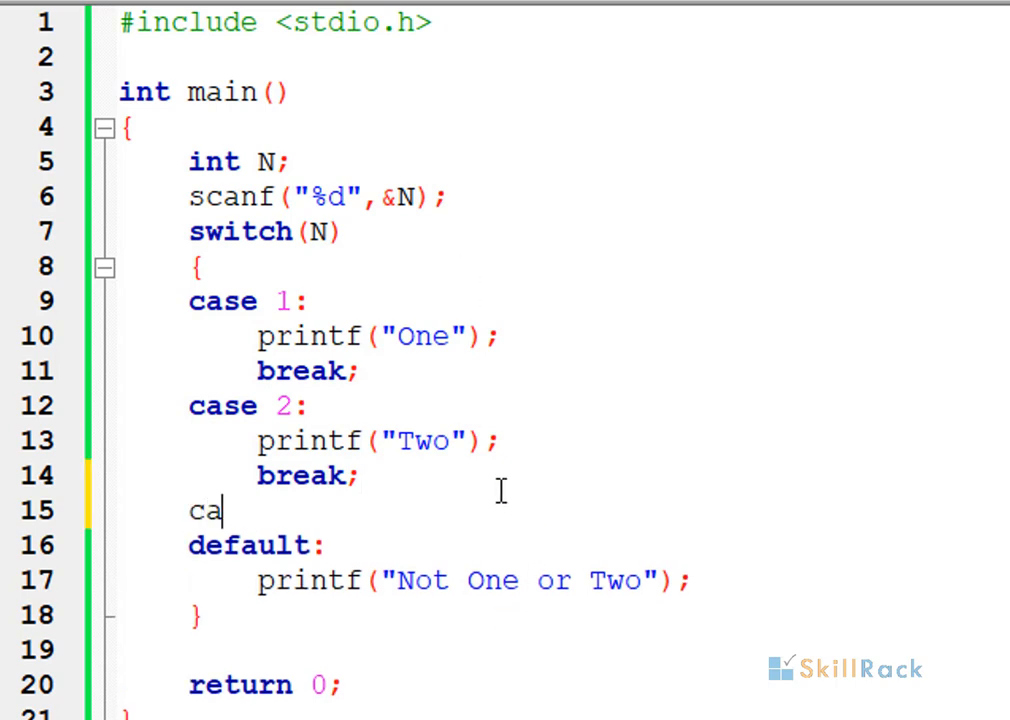
pyautogui.write('se 1:')
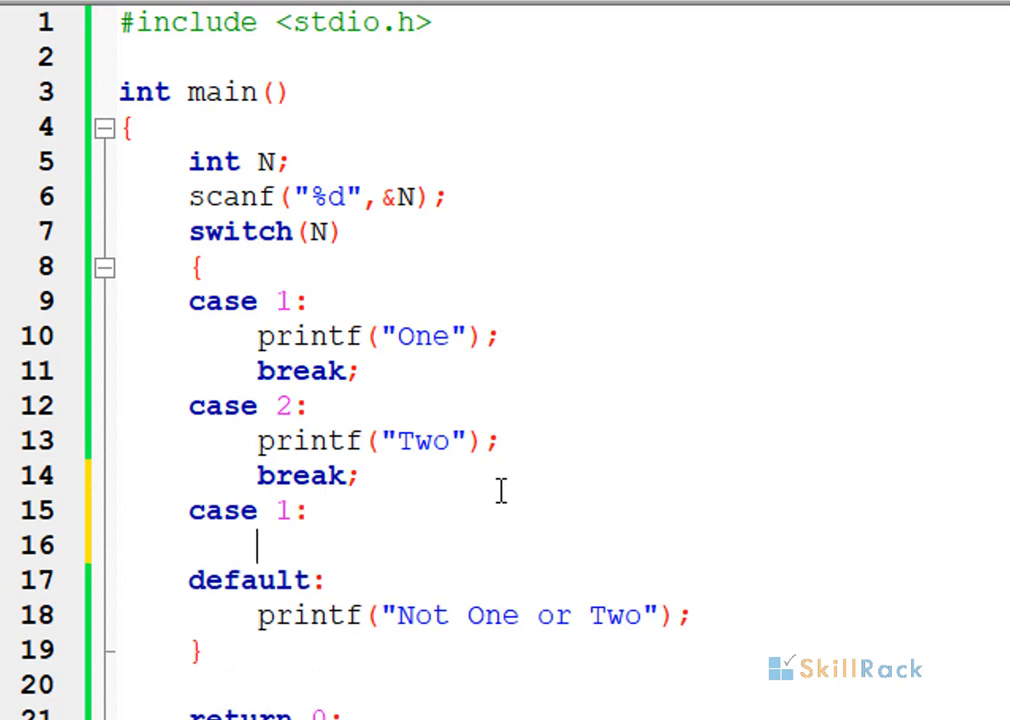
pyautogui.write('printf()')
pyautogui.write('bre')
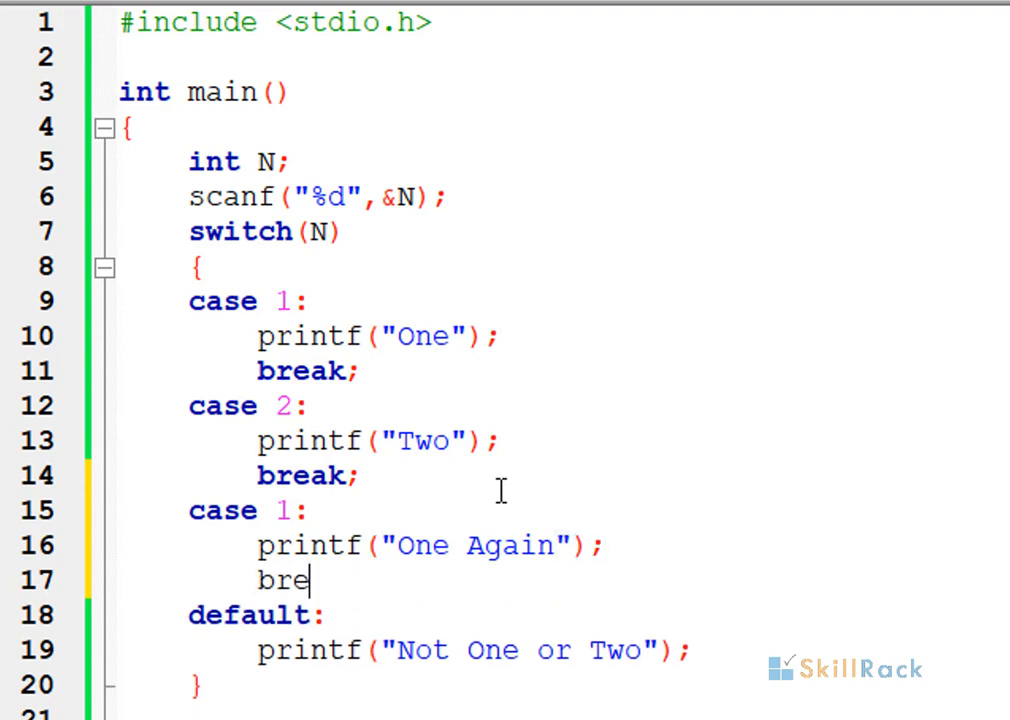
pyautogui.write('ak;')
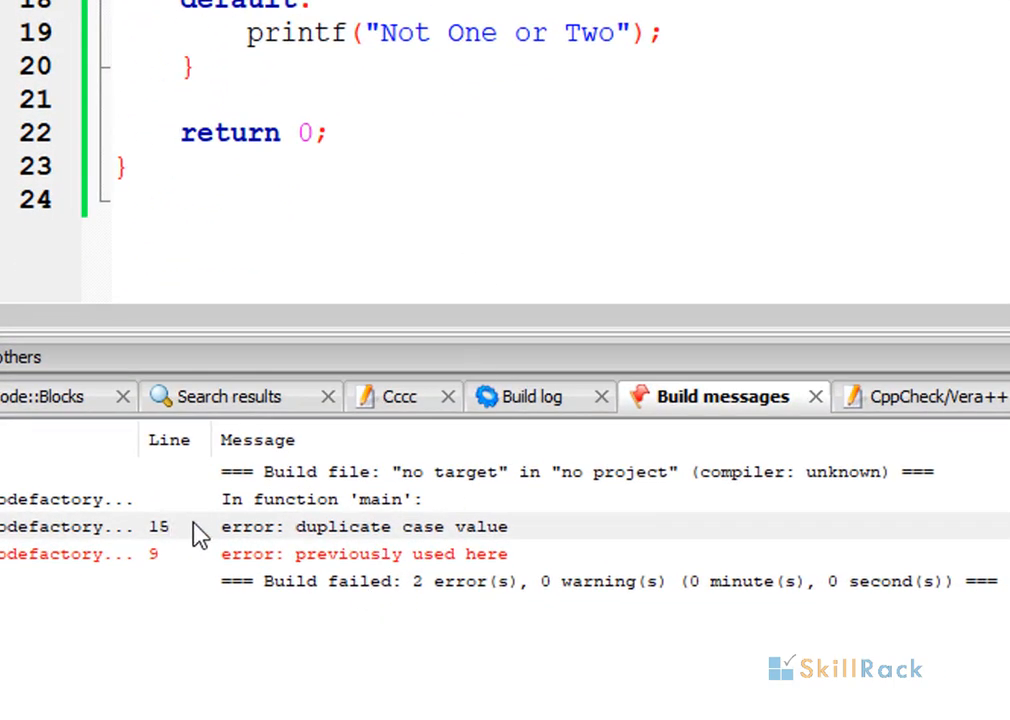
pyautogui.moveTo(270, 547)
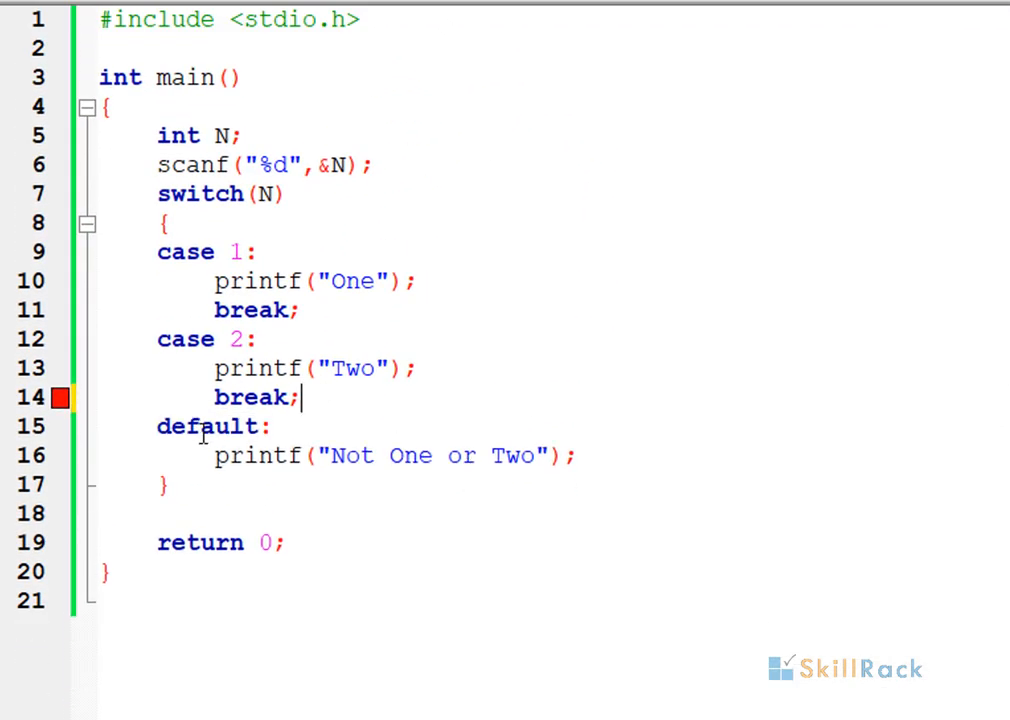
# Step: Select and delete the default case and its printf line
pyautogui.moveTo(156, 426); pyautogui.dragTo(577, 455)
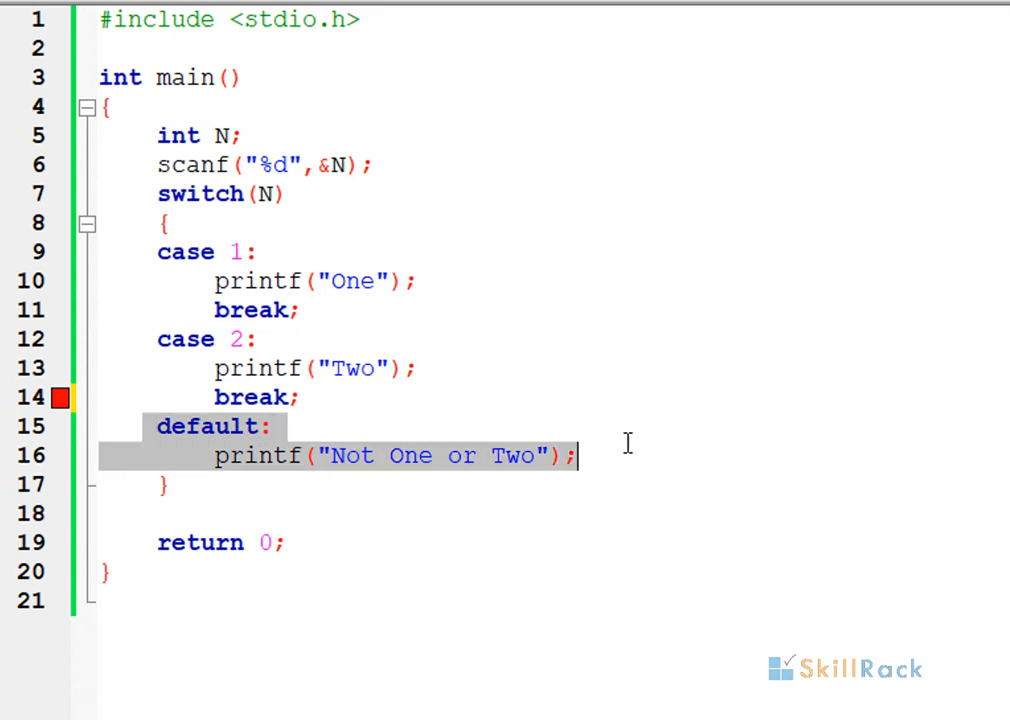
pyautogui.press('Delete')
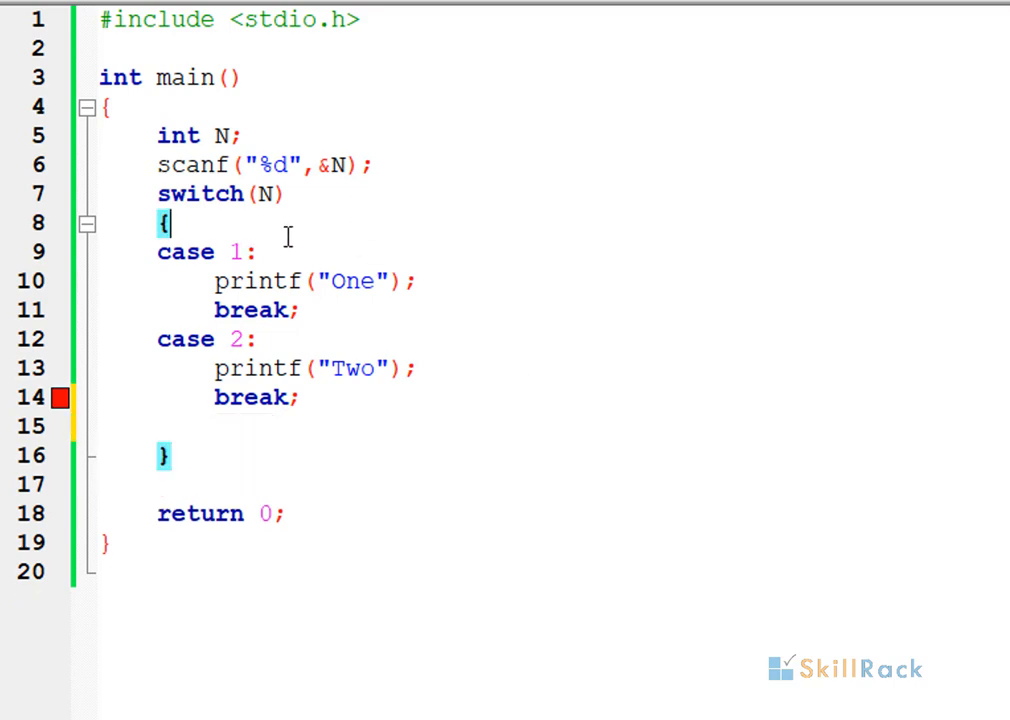